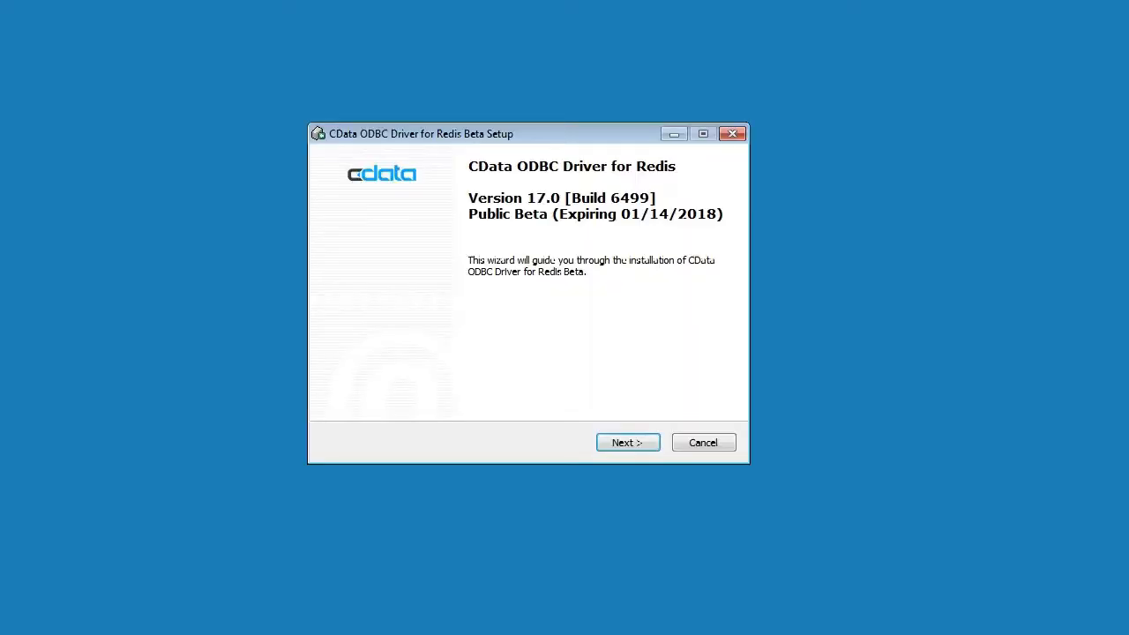
pyautogui.moveTo(584, 498)
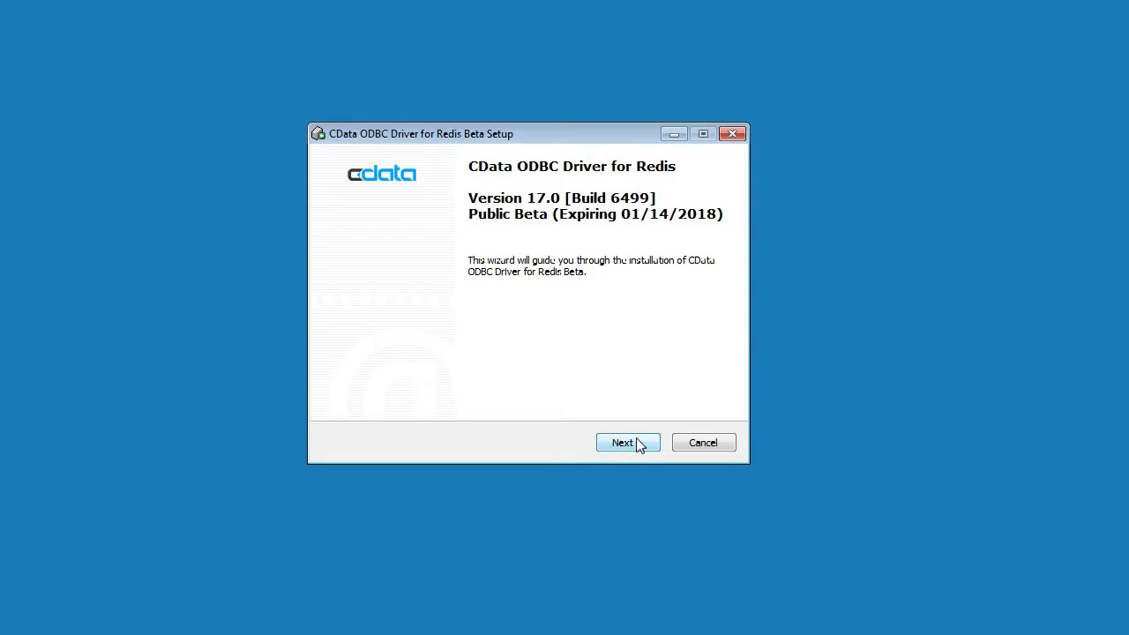
# Continue past the welcome page, scroll the license and accept the agreement
pyautogui.click(626, 441)
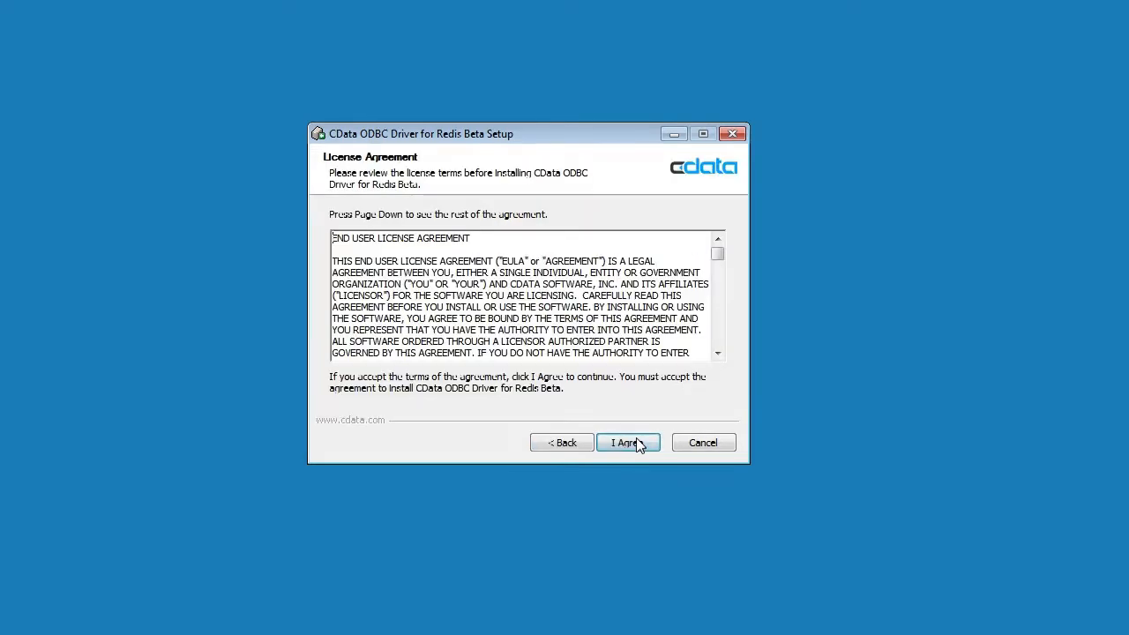
pyautogui.moveTo(720, 276)
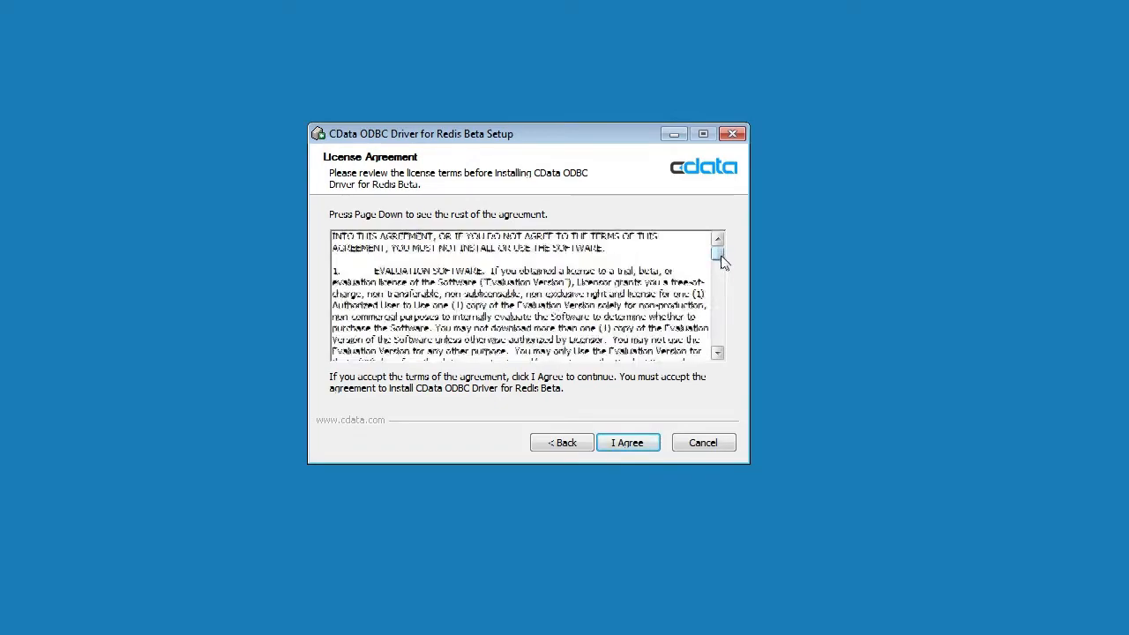
pyautogui.moveTo(718, 256); pyautogui.dragTo(718, 344)
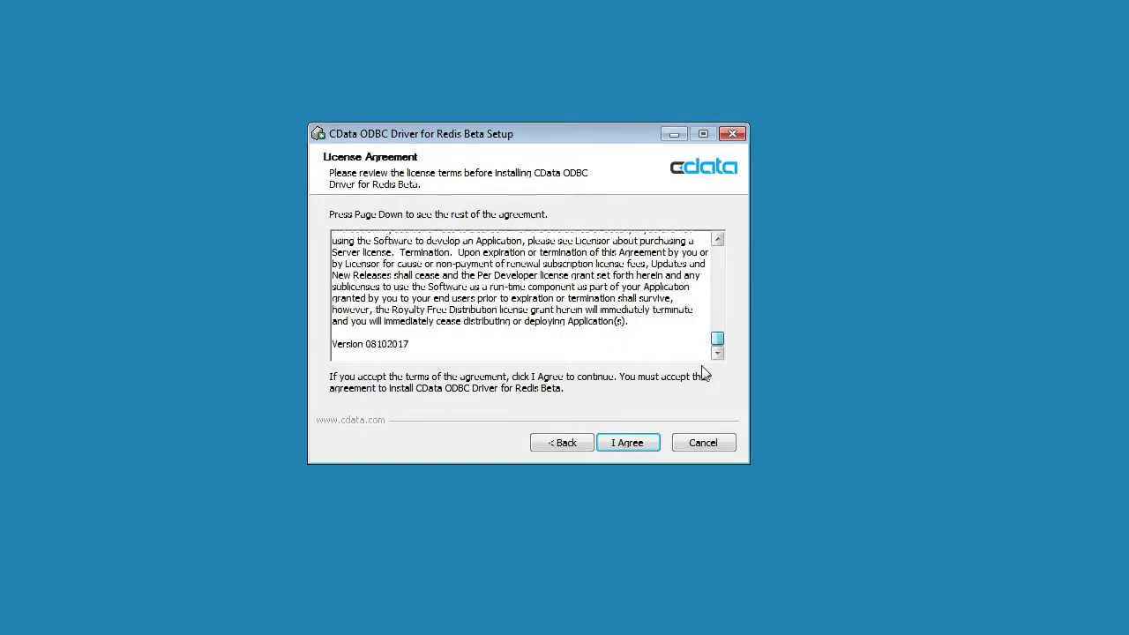
pyautogui.click(628, 441)
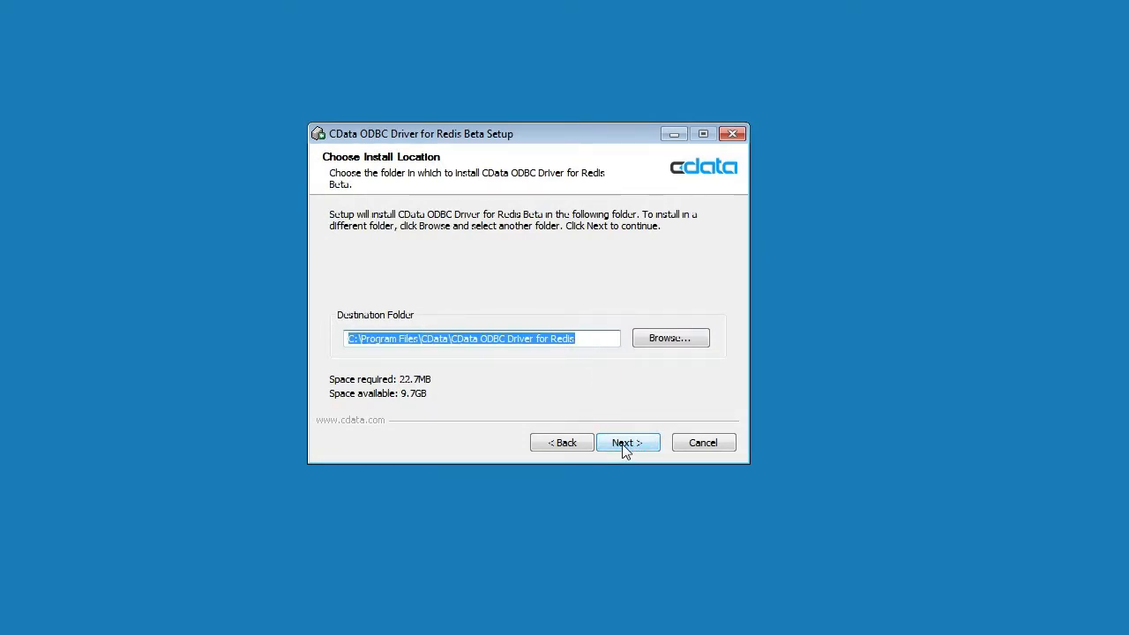
# Keep the default install folder and proceed to the components list
pyautogui.click(627, 441)
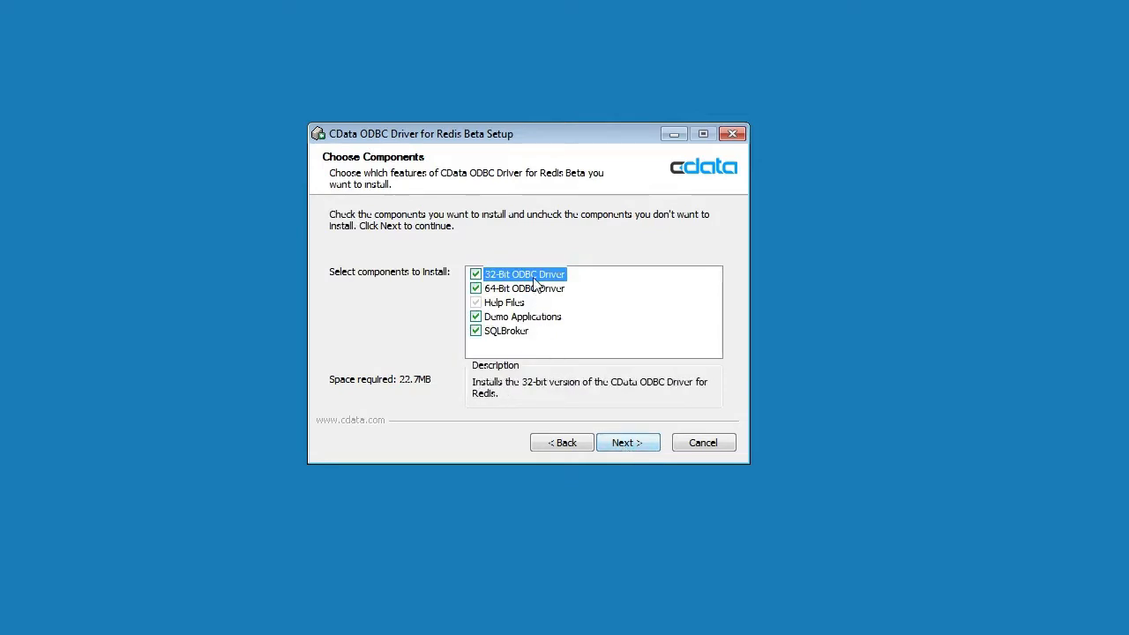
pyautogui.moveTo(540, 297)
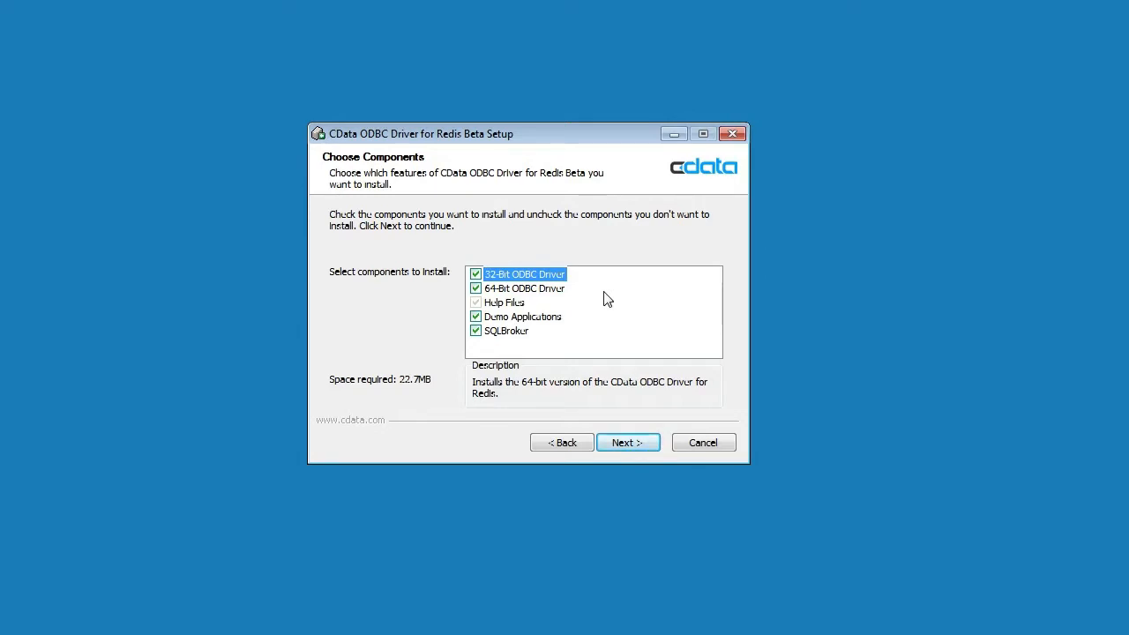
pyautogui.moveTo(519, 307)
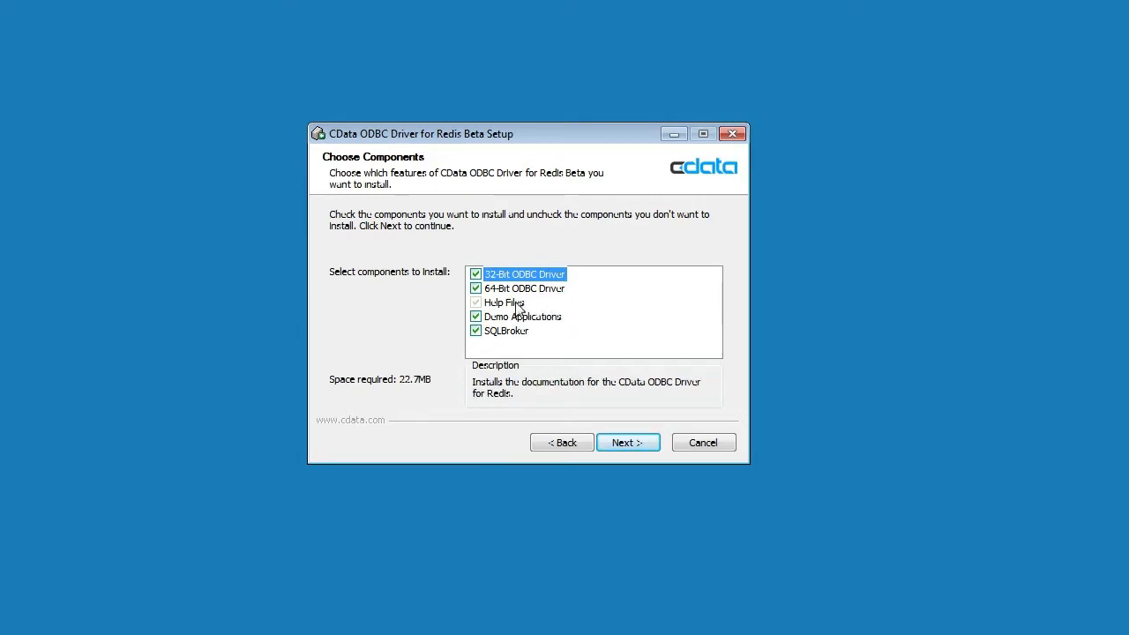
pyautogui.moveTo(563, 323)
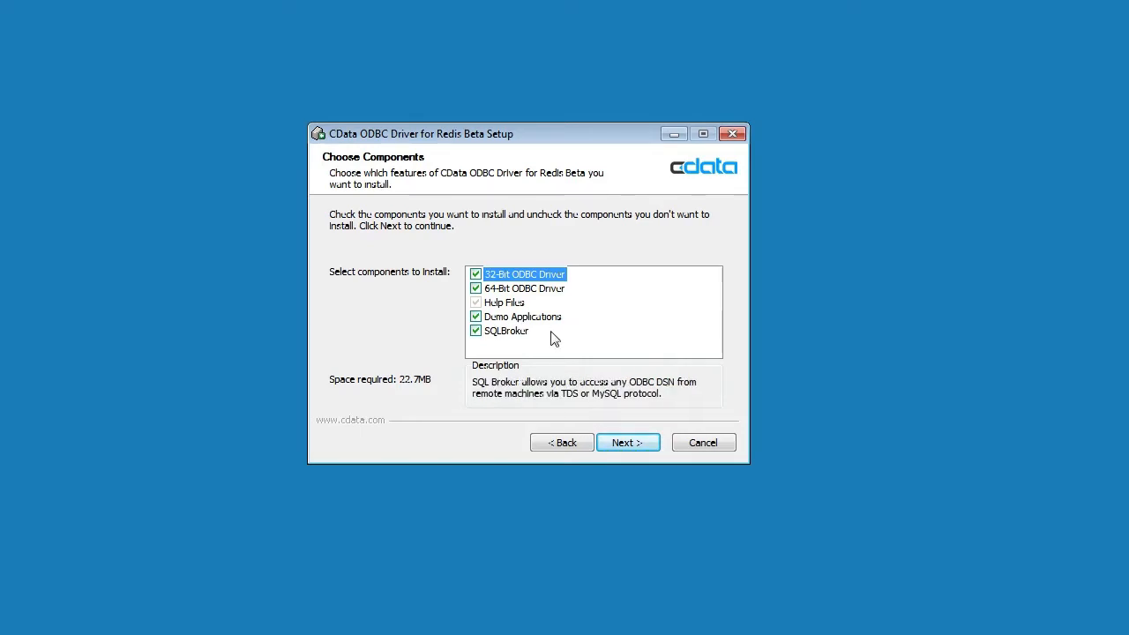
pyautogui.moveTo(538, 339)
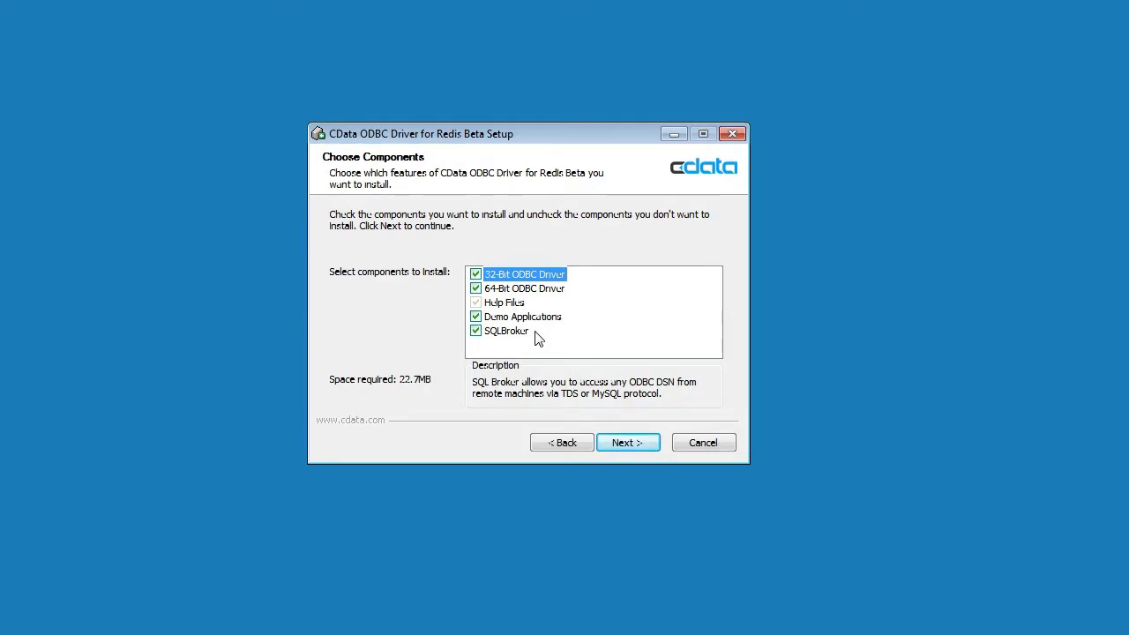
pyautogui.moveTo(646, 450)
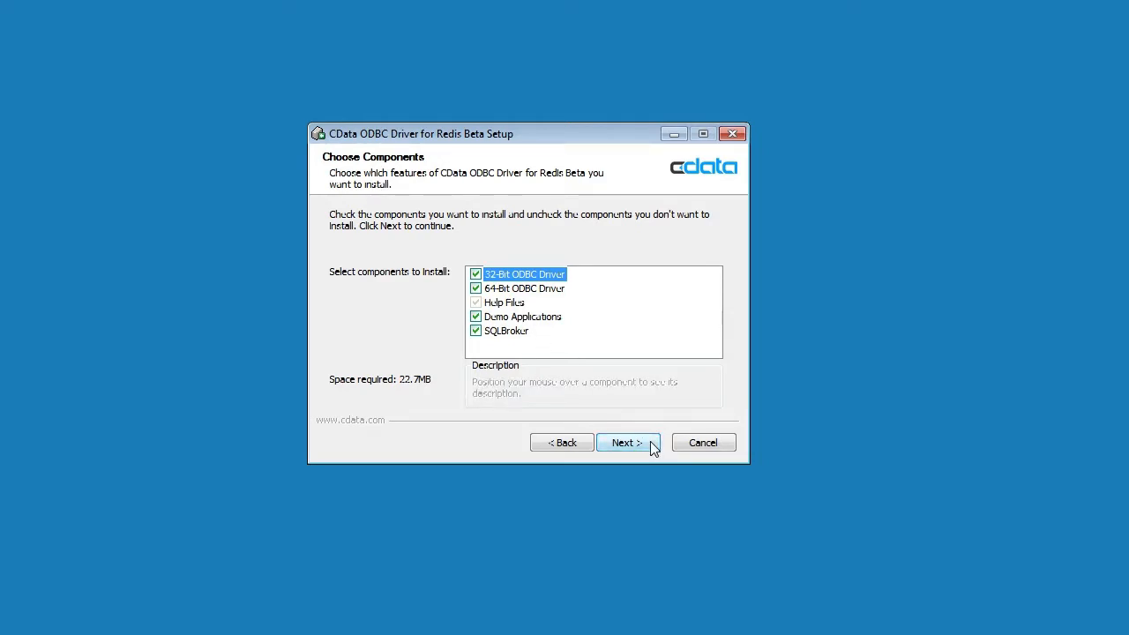
# Install the driver with default components and start menu folder, then finish with Configure ODBC Data Source checked
pyautogui.click(628, 441)
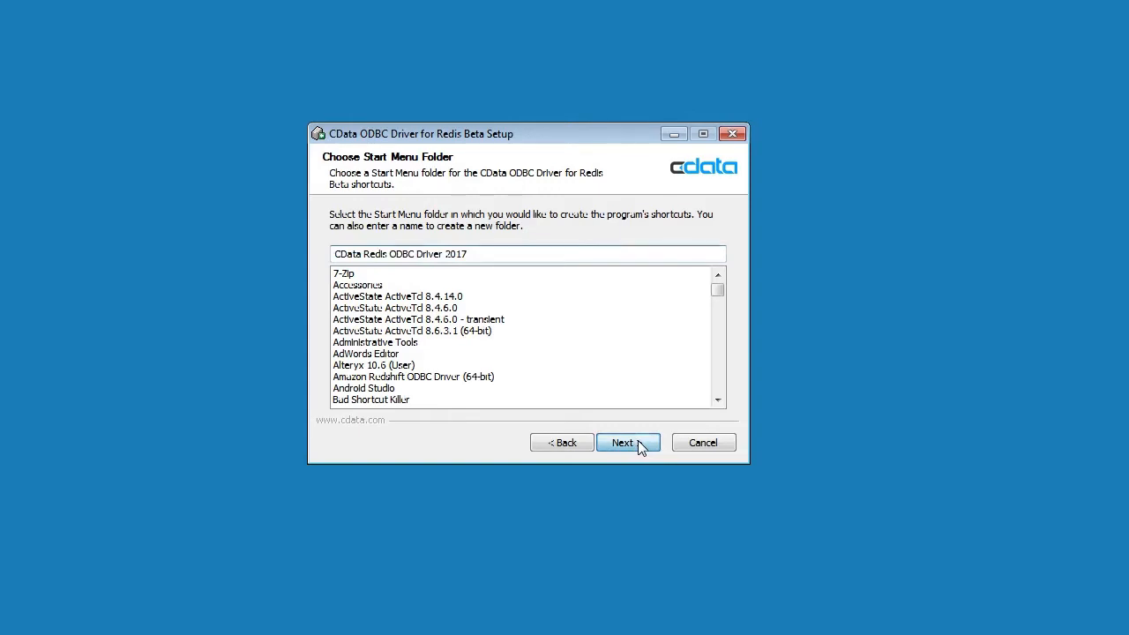
pyautogui.click(628, 441)
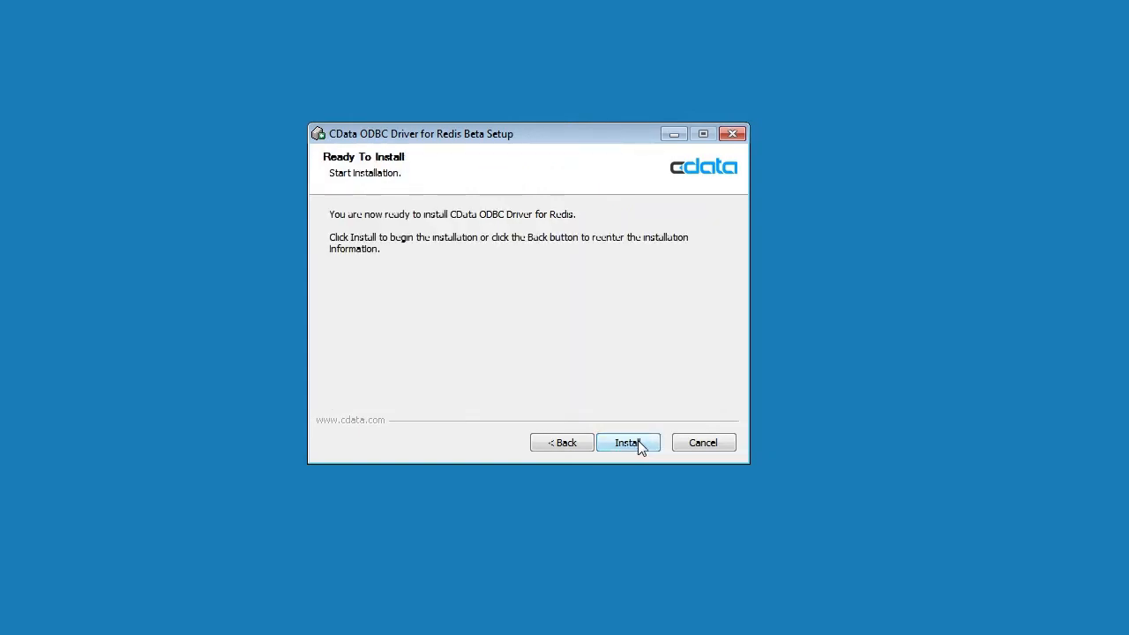
pyautogui.click(628, 441)
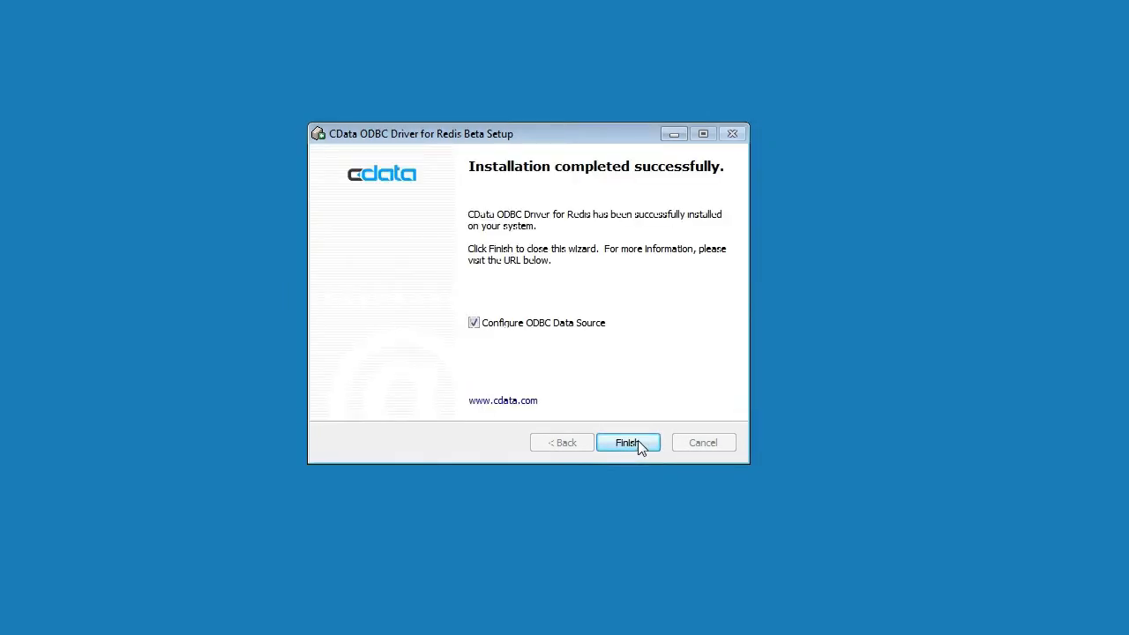
pyautogui.moveTo(557, 323)
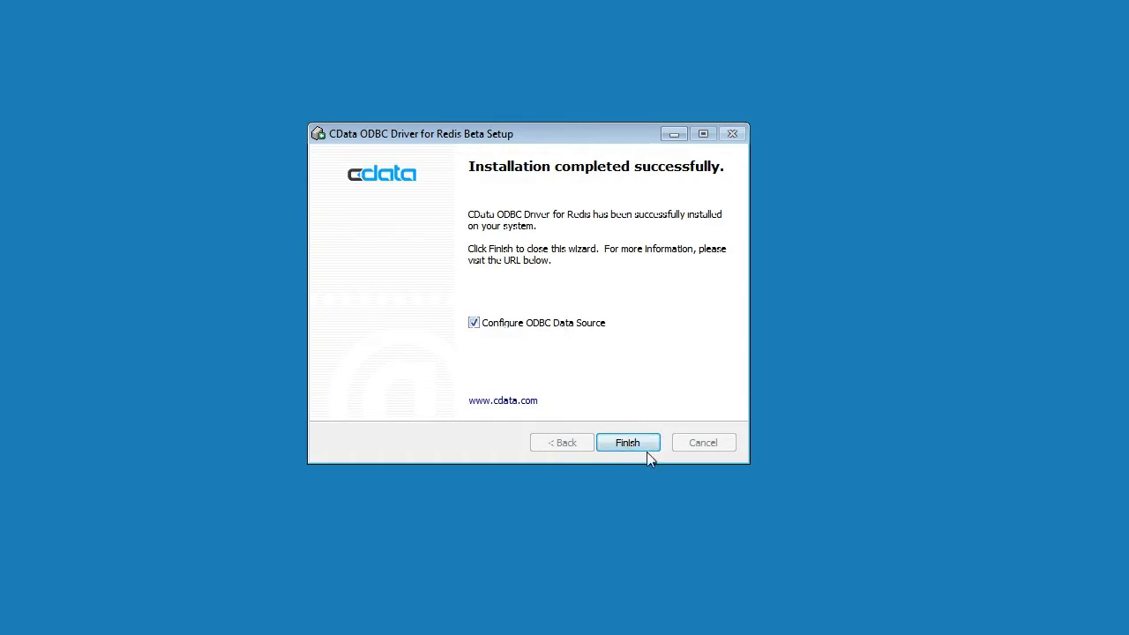
pyautogui.click(628, 441)
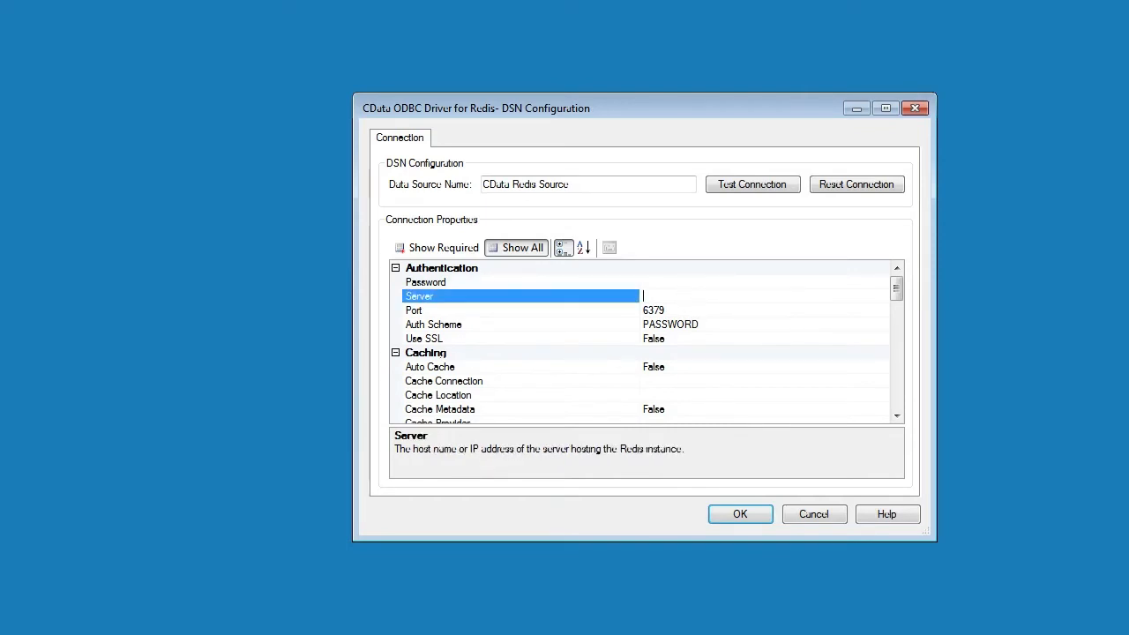
# Enter server 192.168.99.100 and port 12000, and set Auth Scheme to NONE
pyautogui.write('192.168.99.100')
pyautogui.click(764, 311)
pyautogui.write('12000')
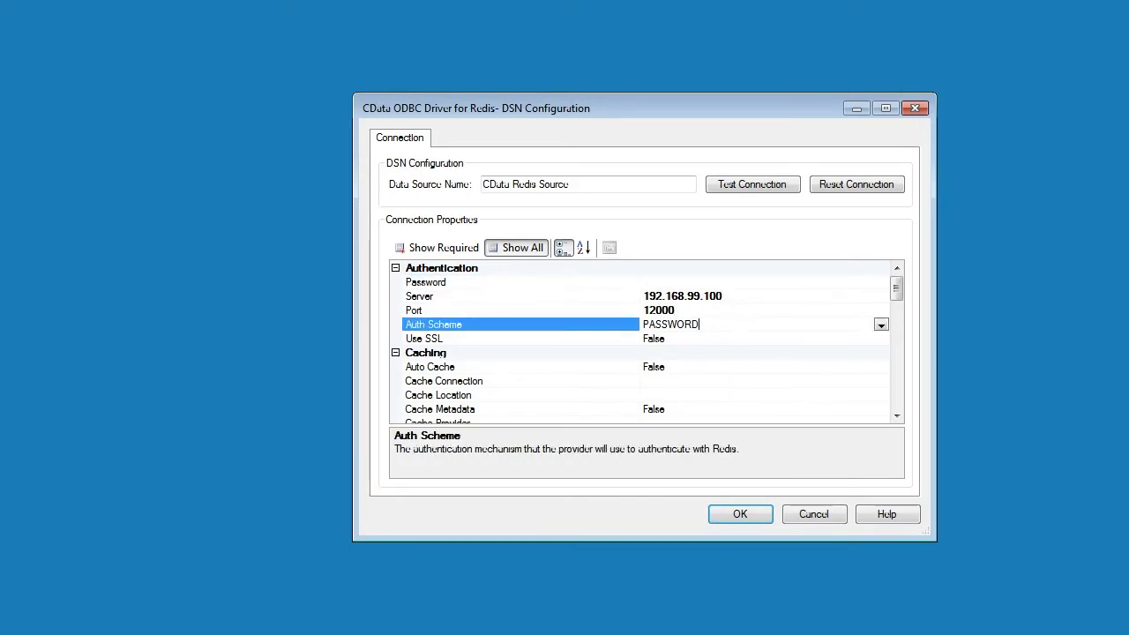
pyautogui.click(880, 324)
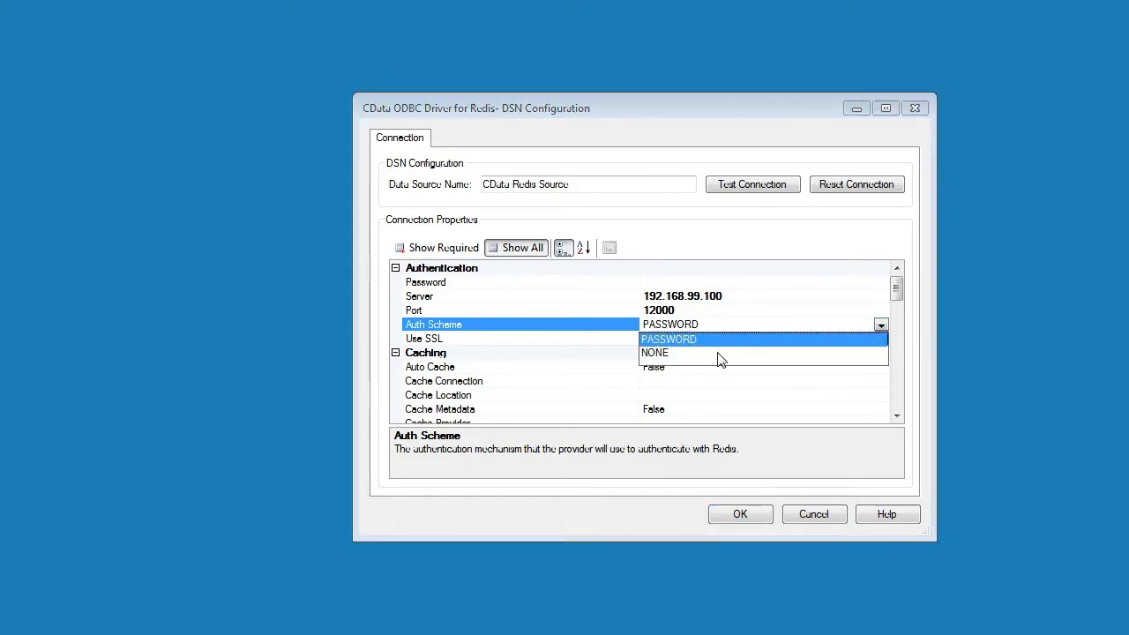
pyautogui.click(655, 352)
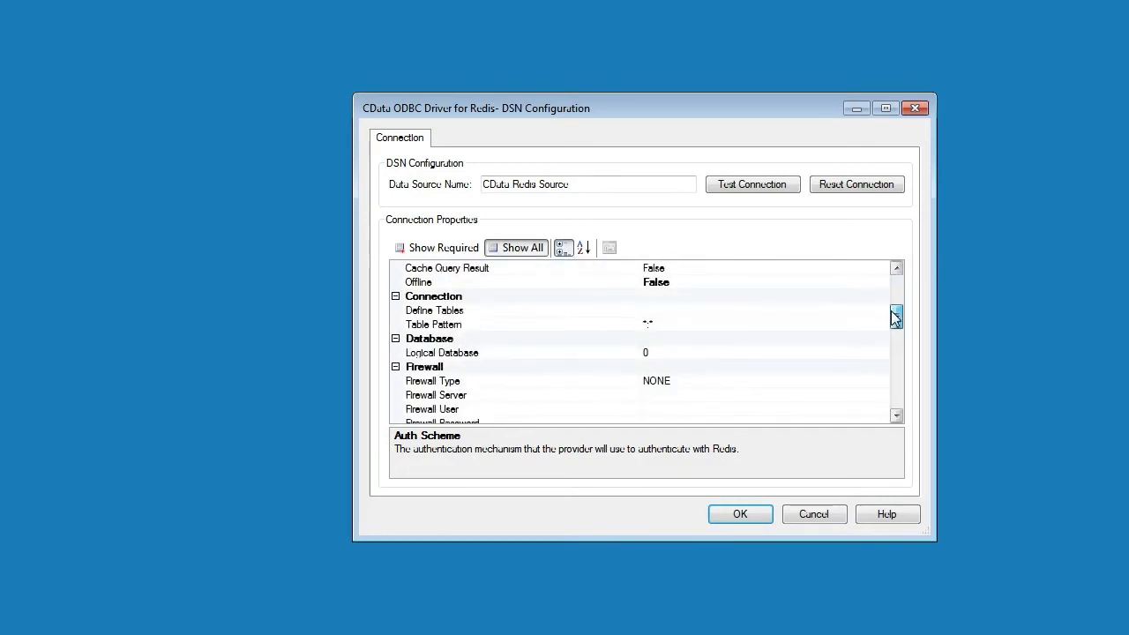
pyautogui.moveTo(679, 317)
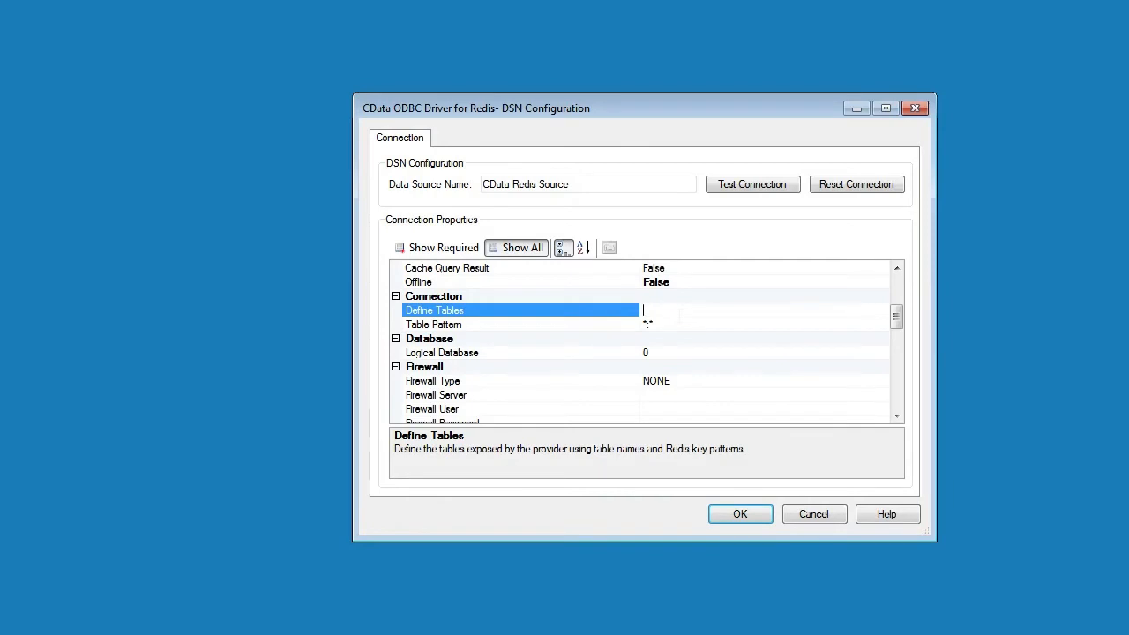
# Try Define Tables entries (Table_1, Table), clear them, and set Table Pattern to a prefix-based wildcard pattern
pyautogui.write('Table_1 prefix:')
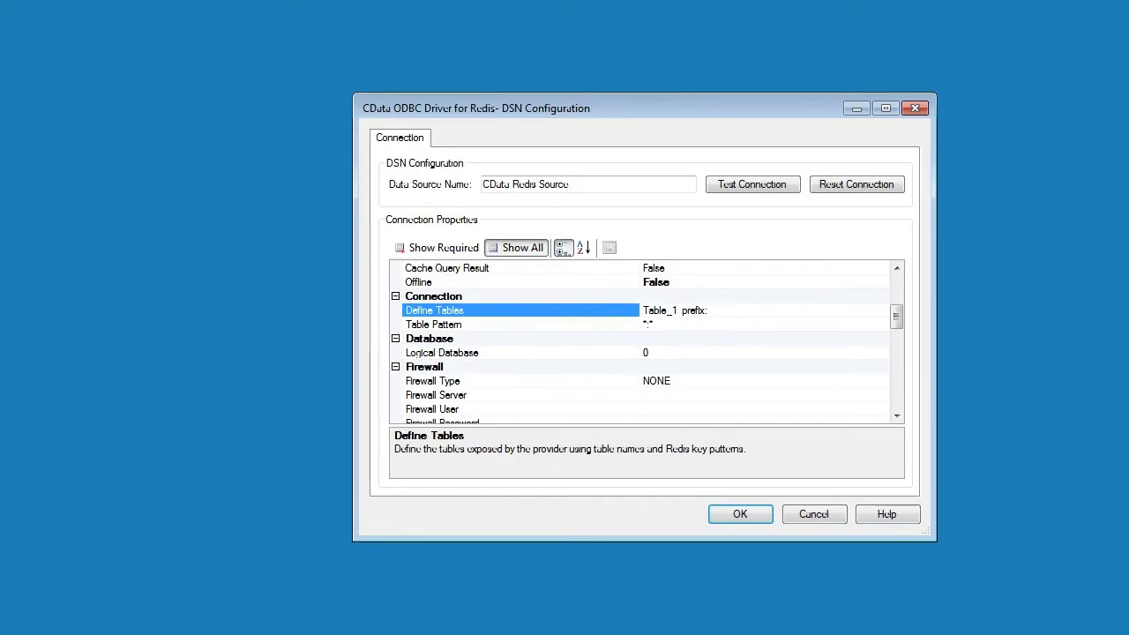
pyautogui.write(',Table_2')
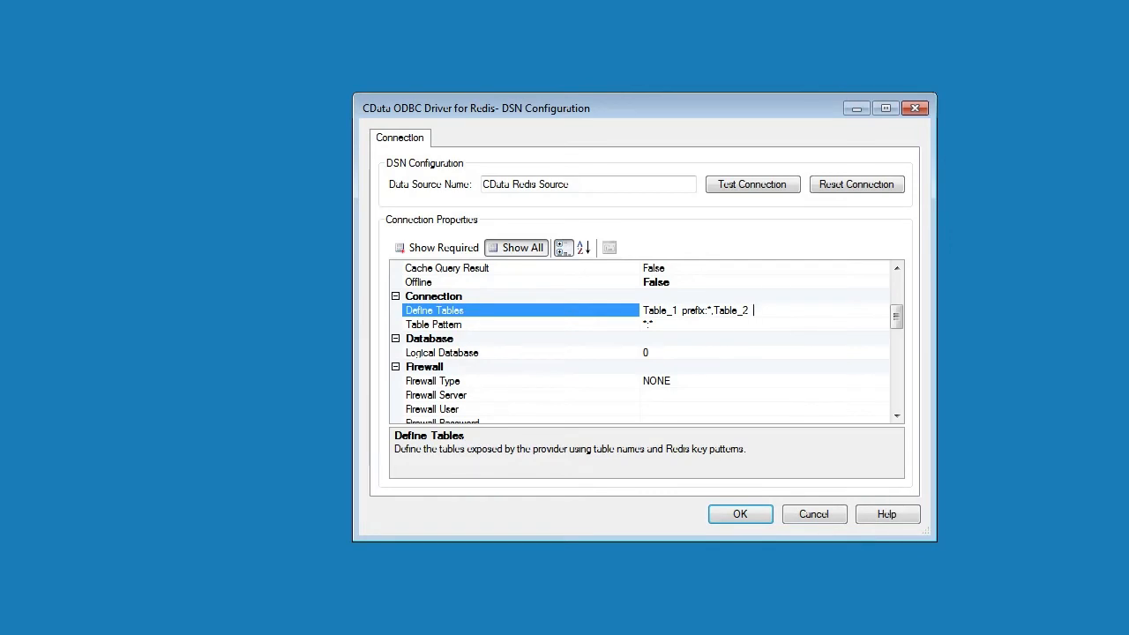
pyautogui.write('prefix')
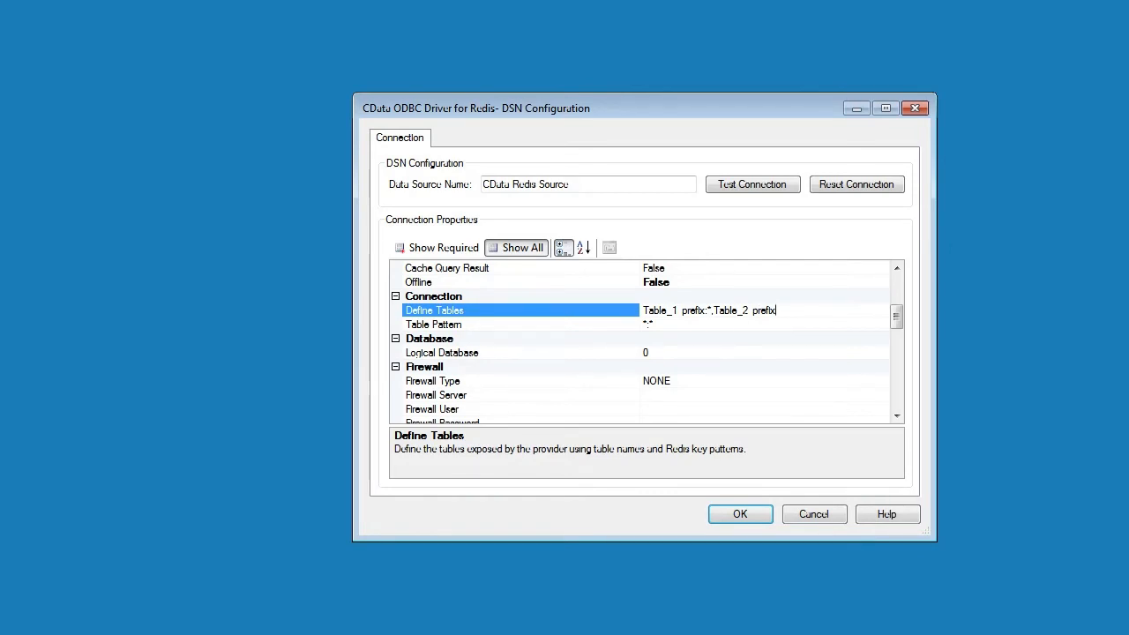
pyautogui.write(':prefix2:')
pyautogui.click(765, 325)
pyautogui.write('pre*')
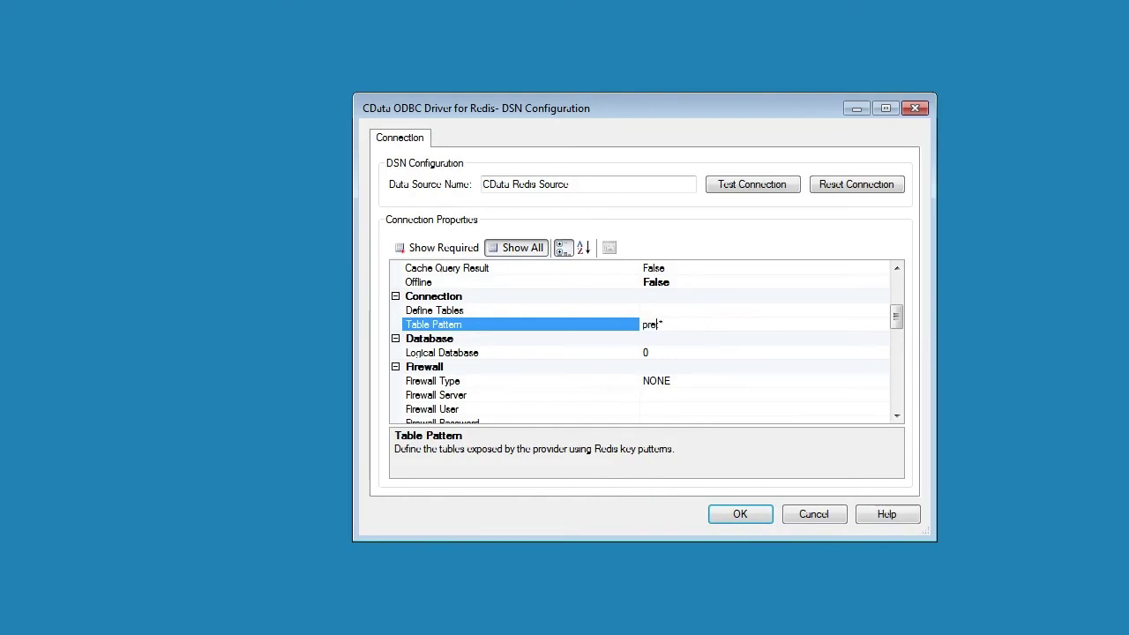
pyautogui.write('fix')
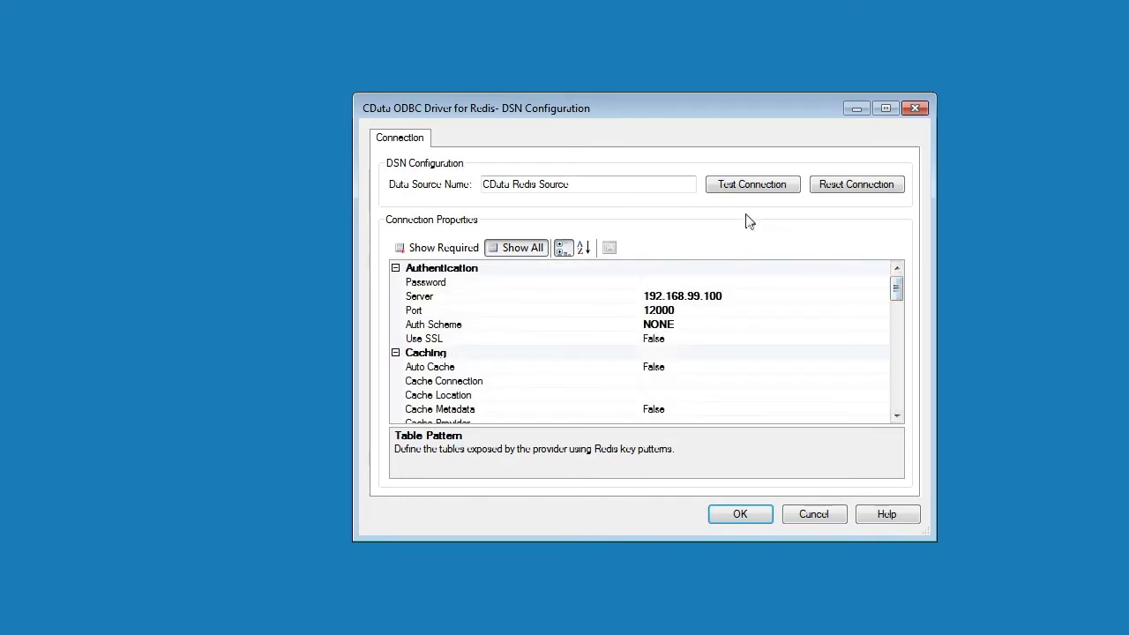
# Run Test Connection and dismiss the success confirmation
pyautogui.click(751, 185)
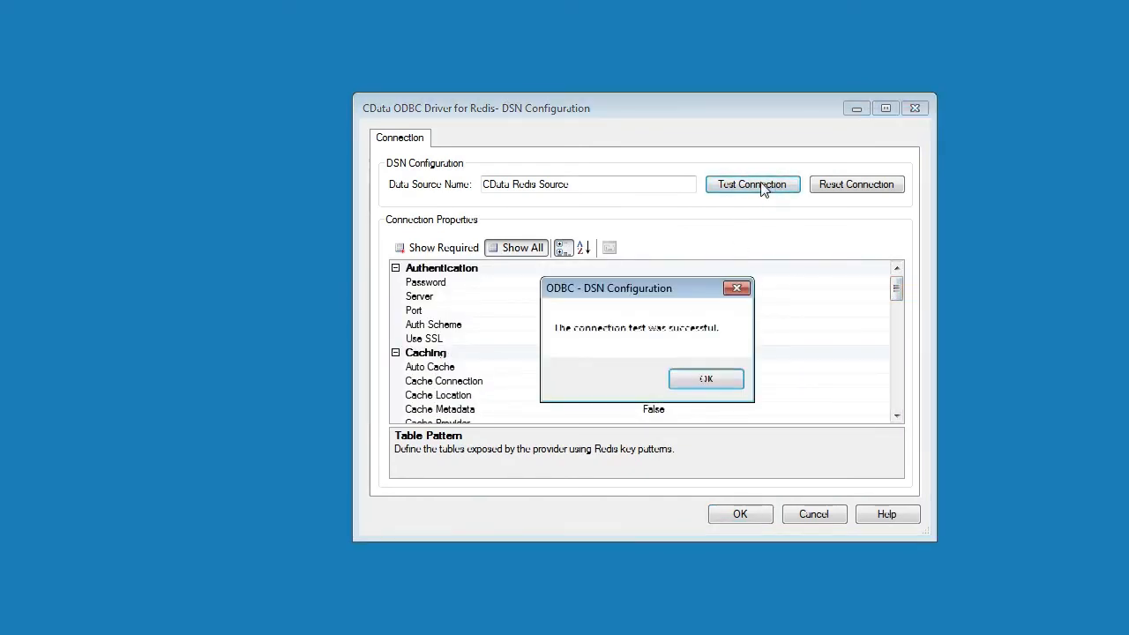
pyautogui.click(706, 378)
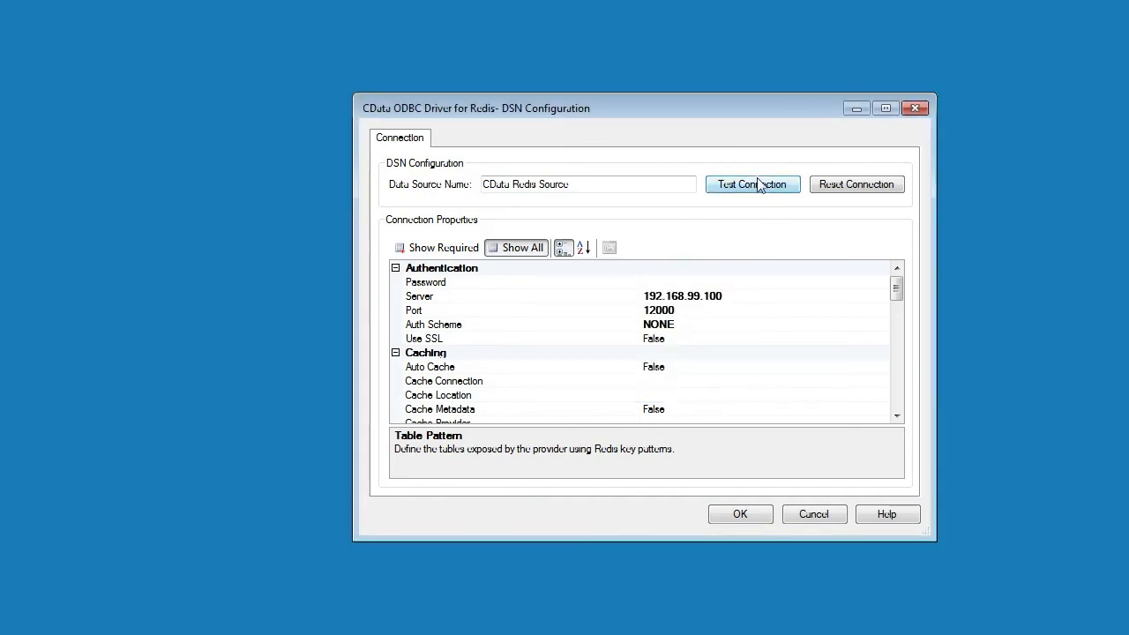
pyautogui.moveTo(741, 515)
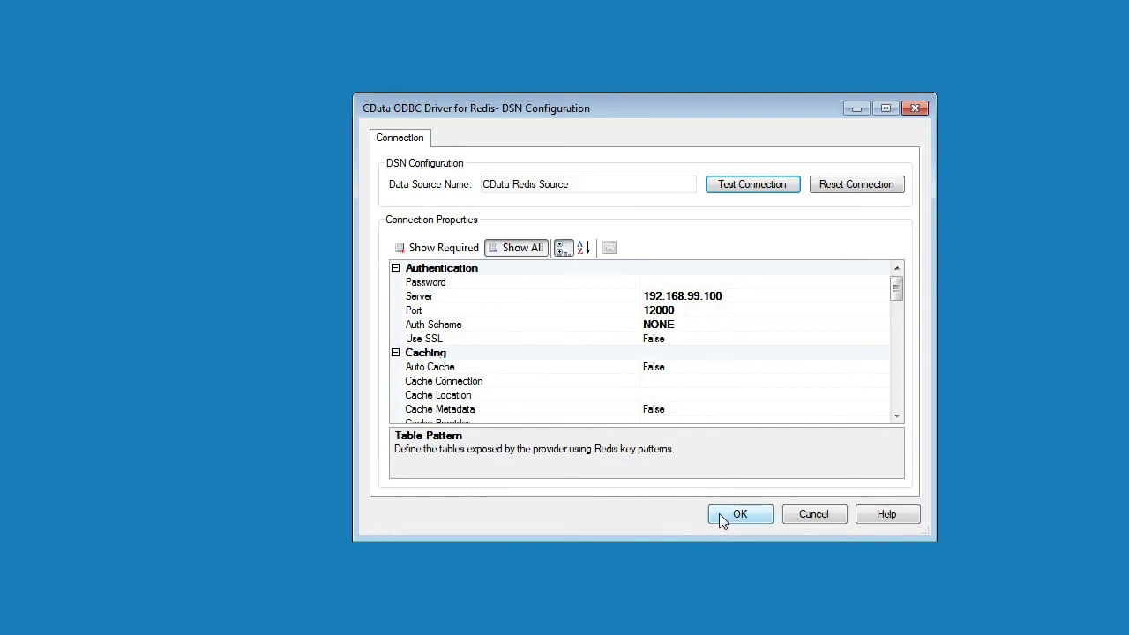